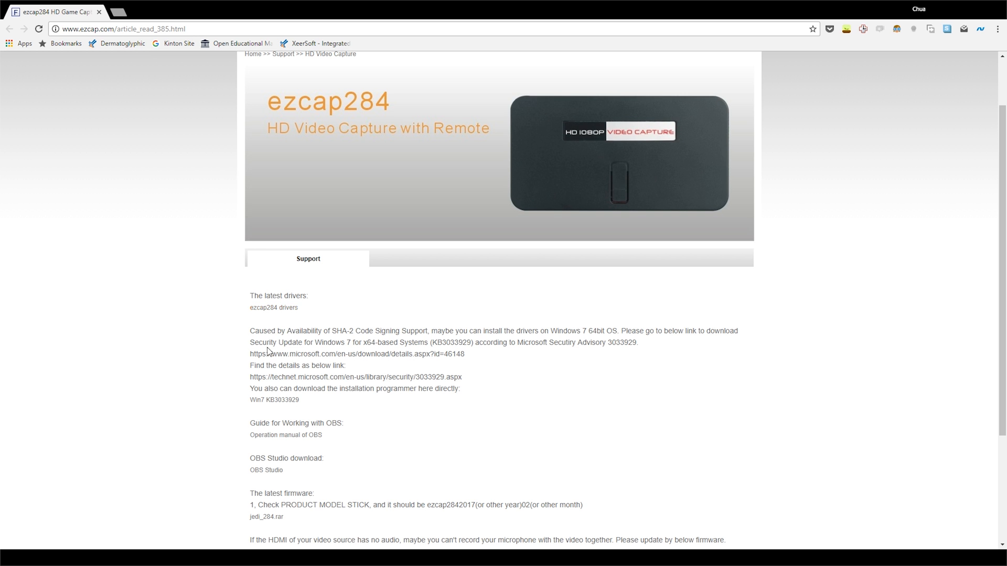
Create a Video Capture Device source in Scene 1 and pick IT9910 Capture Filter (HD) as its device
left_click(125, 29)
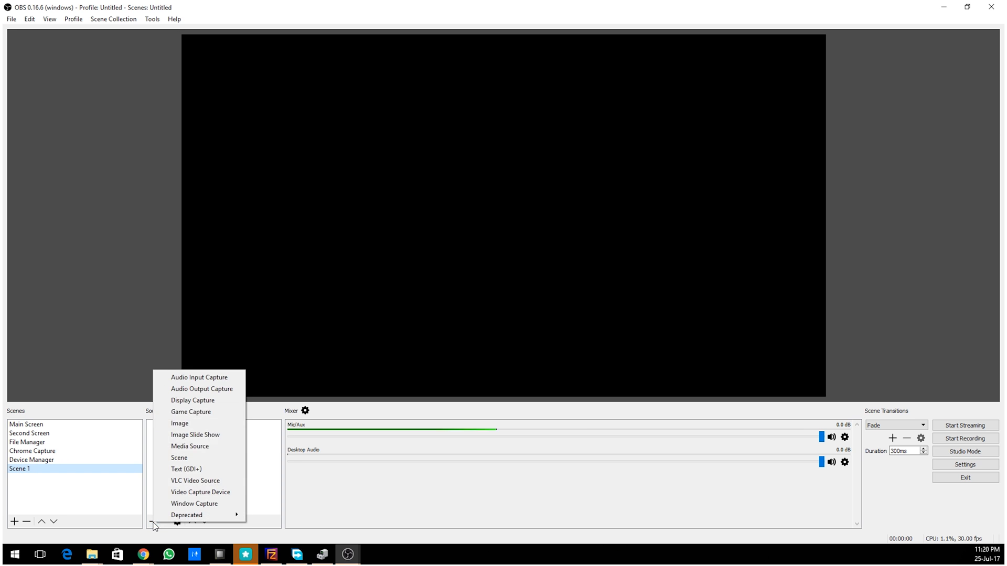
left_click(200, 492)
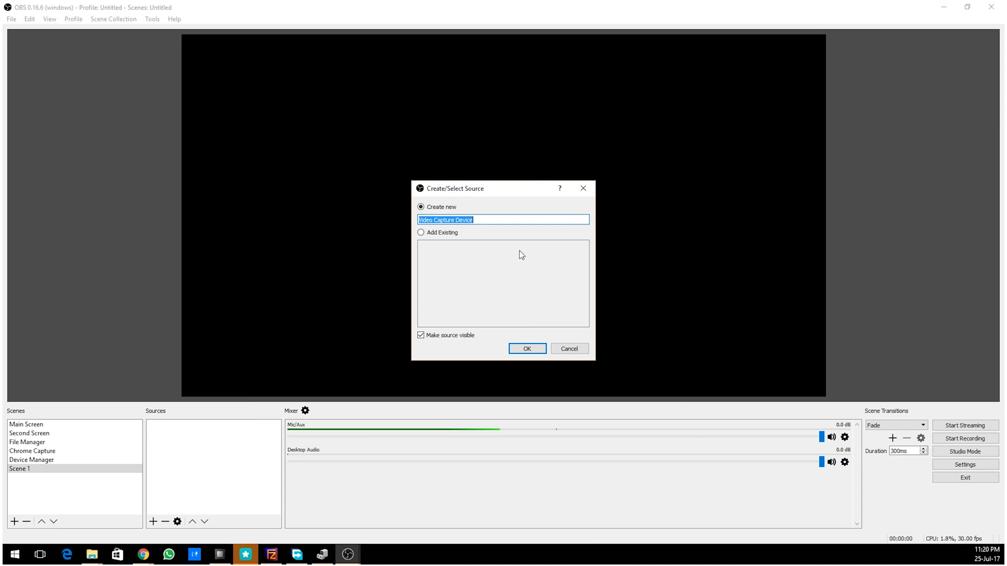
left_click(525, 348)
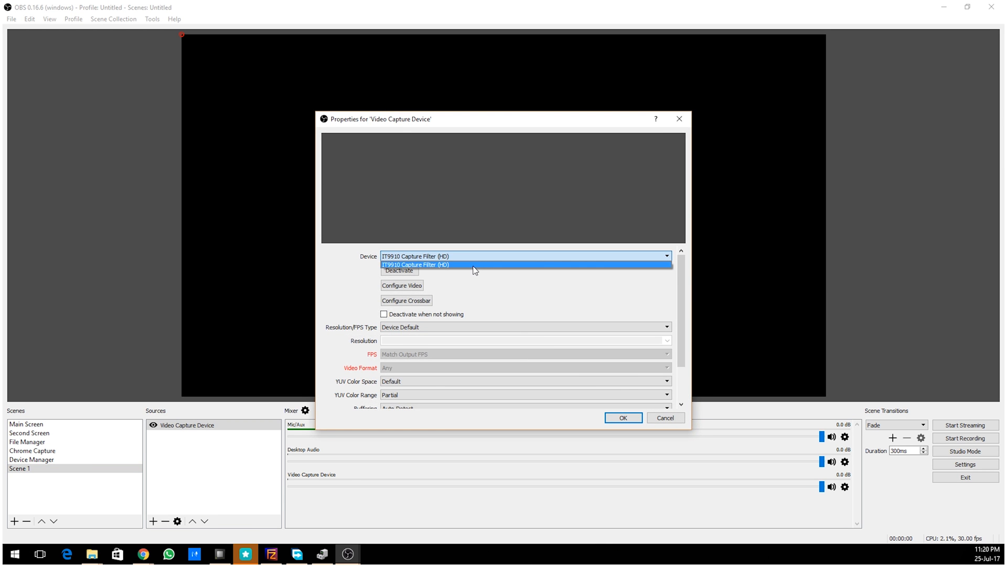
left_click(622, 419)
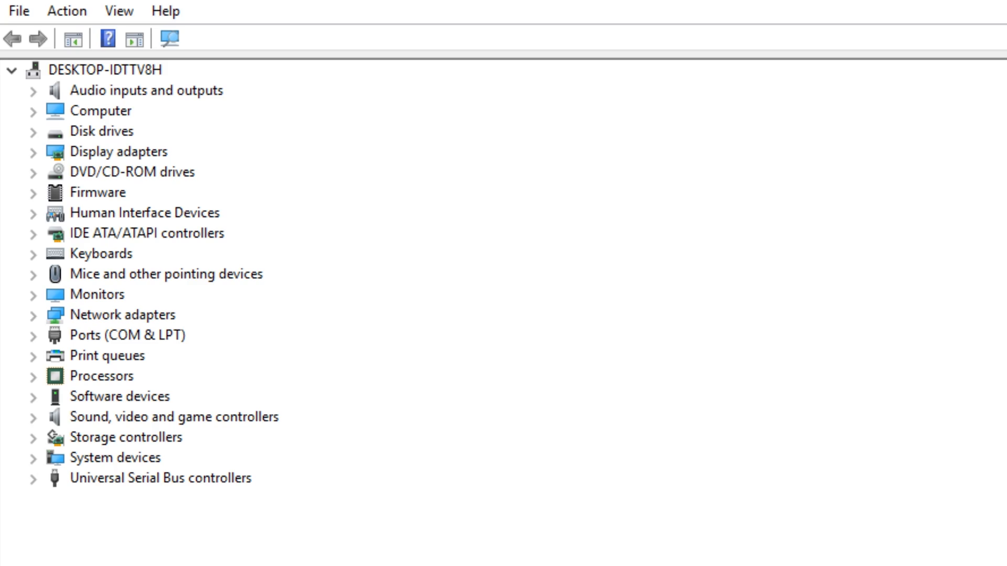
Refresh the computer's device tree and expand Other devices to expose the unrecognised ezcap entry
left_click(12, 71)
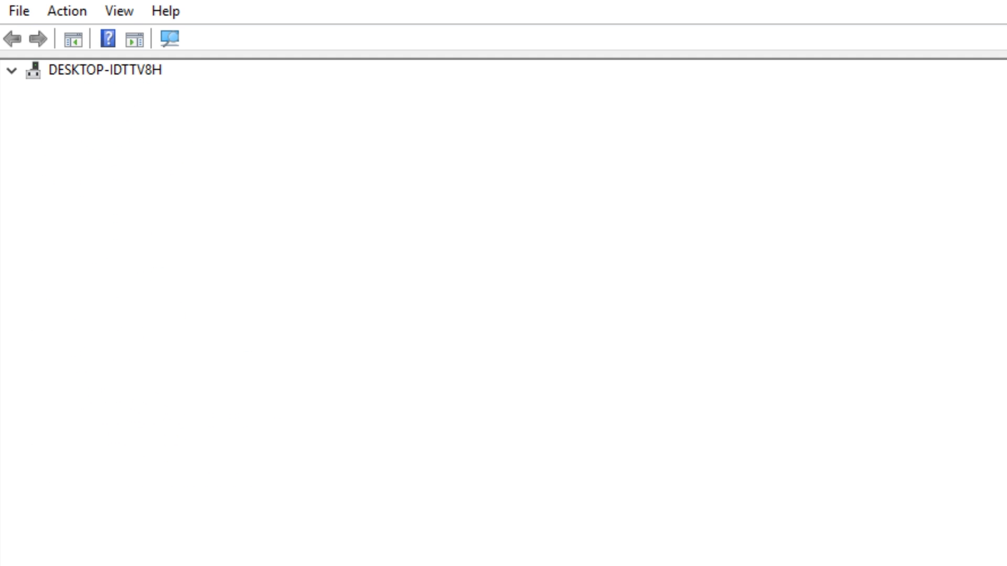
left_click(12, 70)
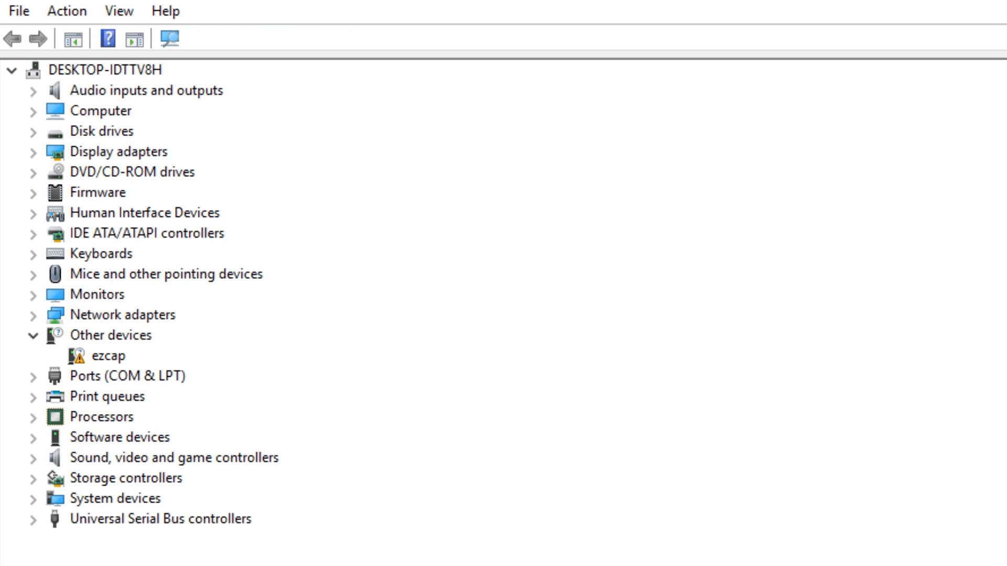
left_click(108, 356)
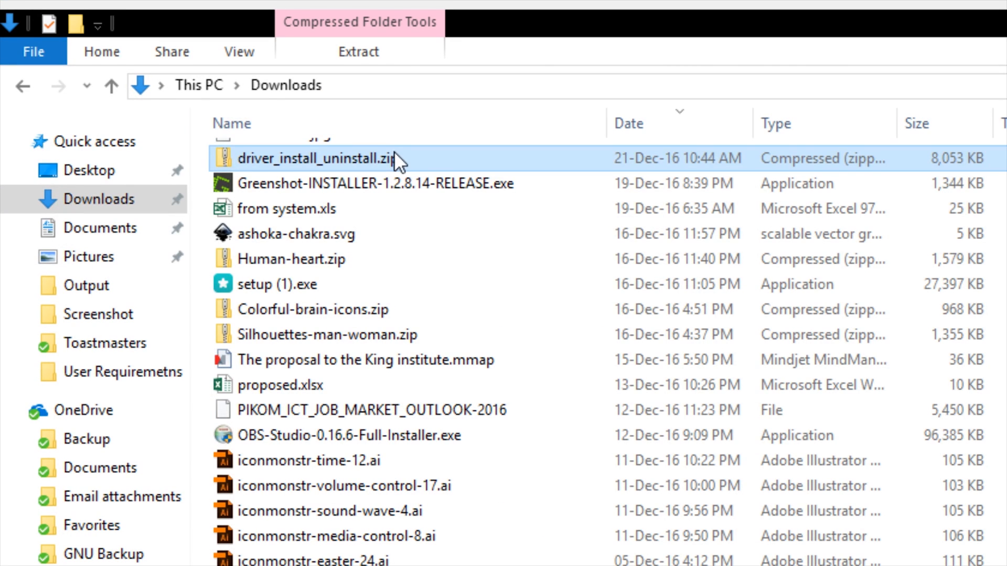
mouse_move(335, 190)
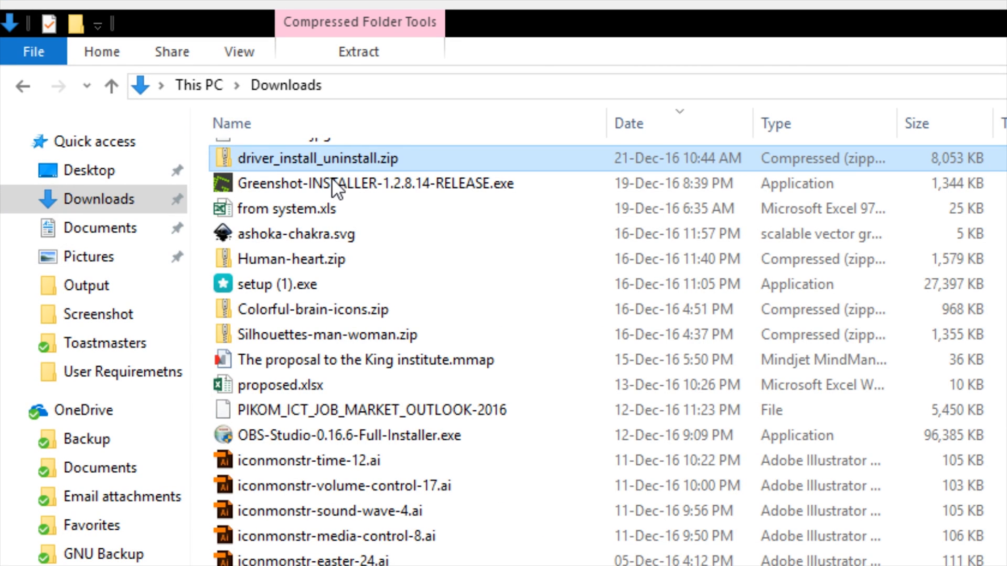
mouse_move(334, 235)
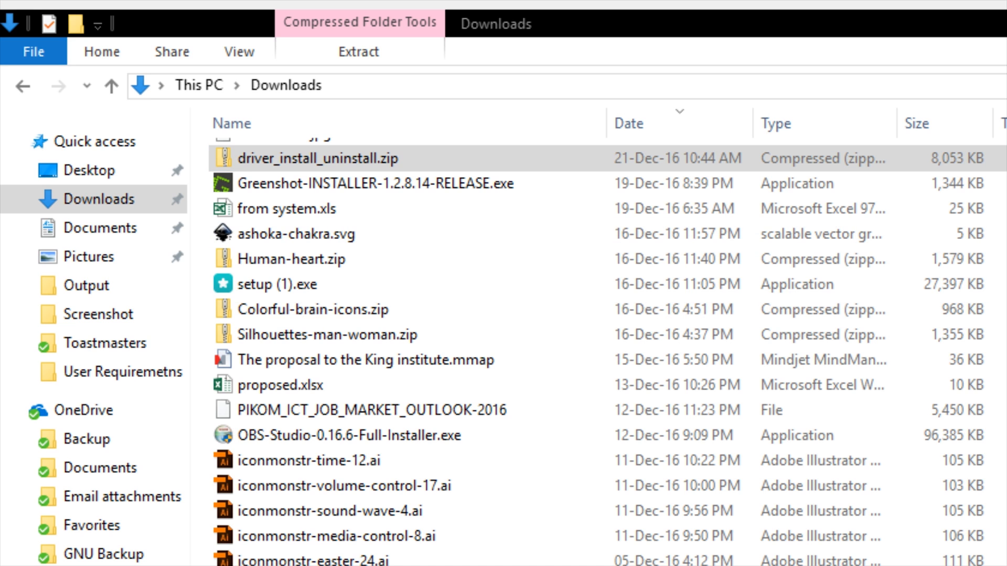
Extract driver_install_uninstall.zip and run DrvInstall.exe from the extracted folder
scroll("up", 3)
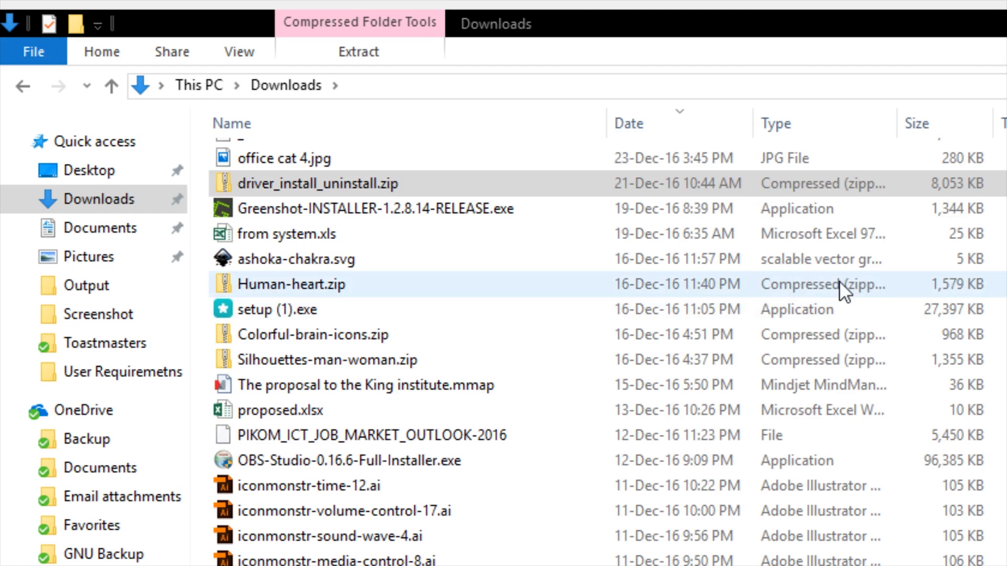
left_click(313, 334)
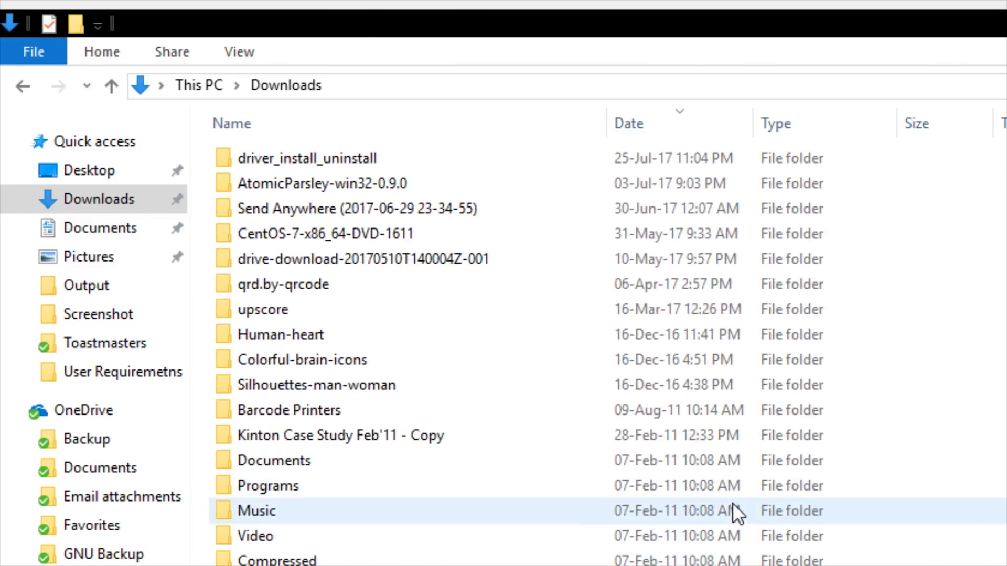
double_click(308, 159)
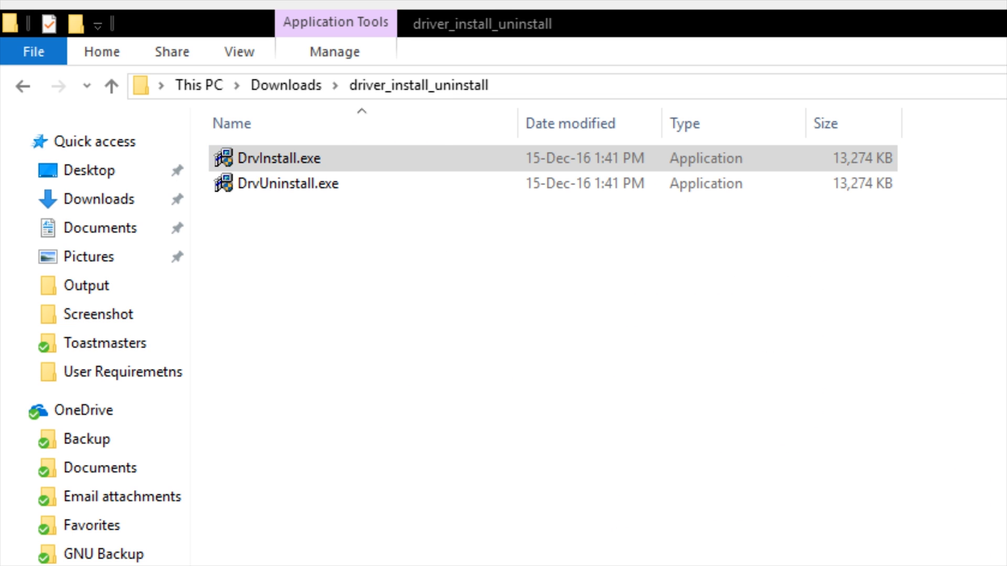
double_click(271, 158)
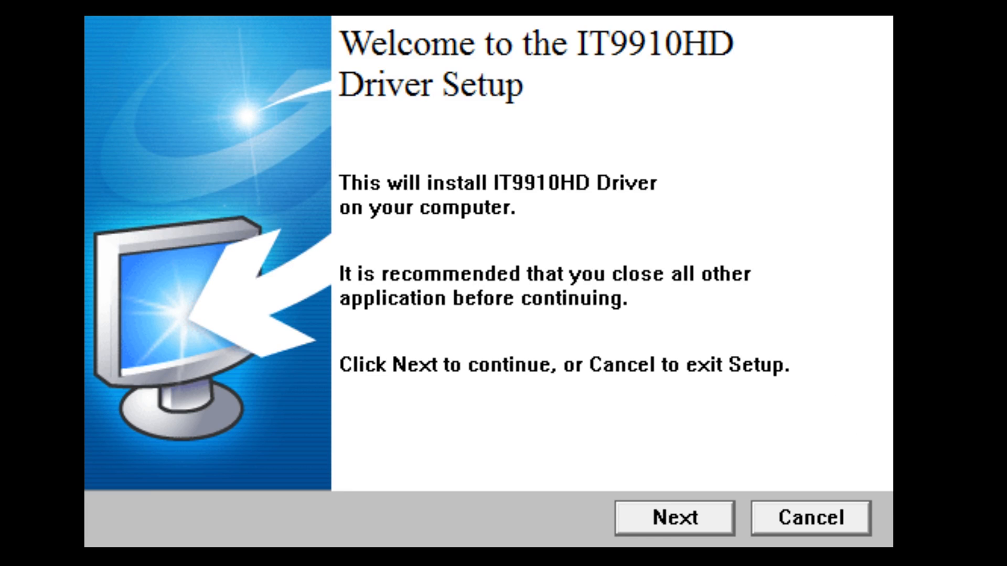
Run the IT9910HD driver installation until setup reports it finished
left_click(674, 517)
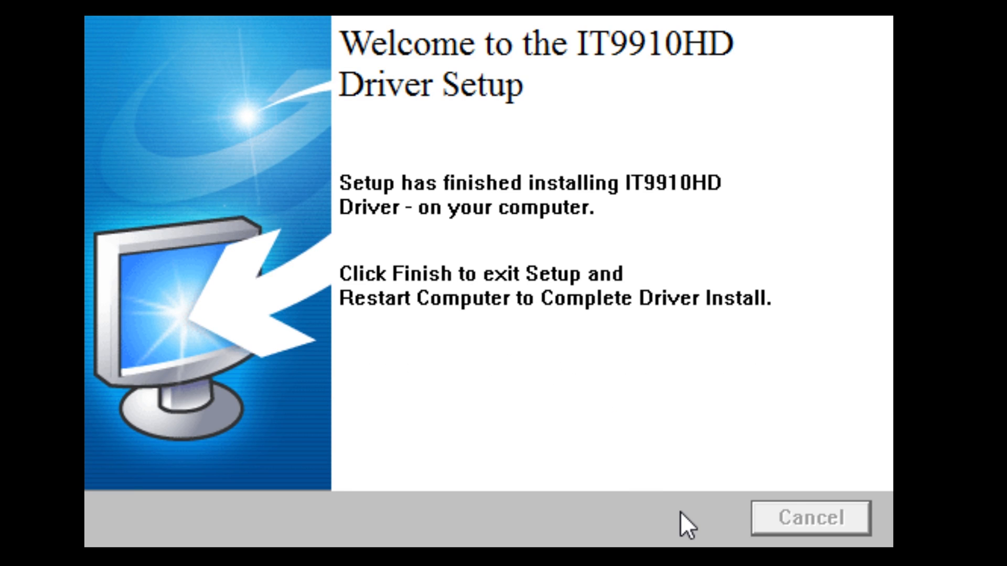
mouse_move(545, 324)
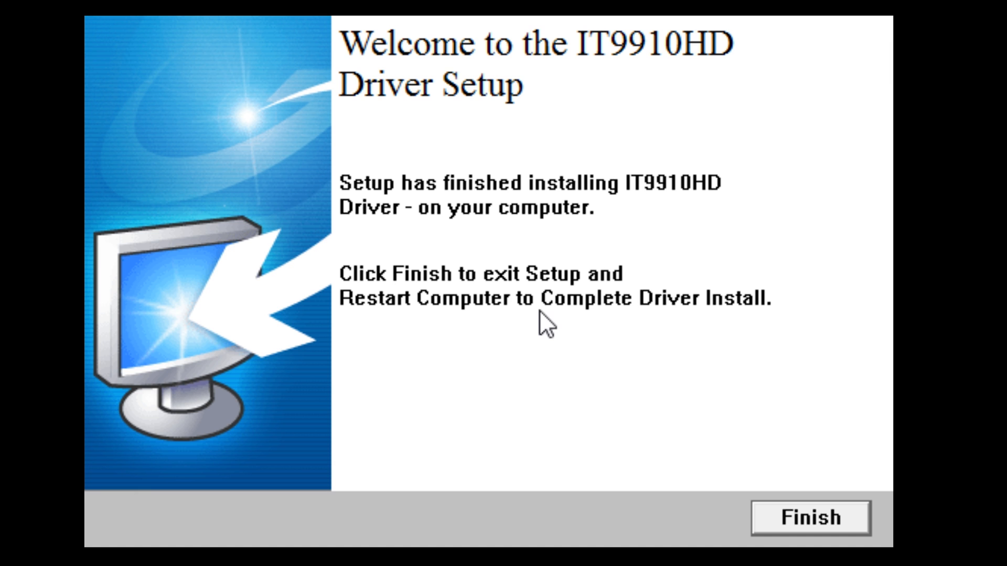
mouse_move(782, 522)
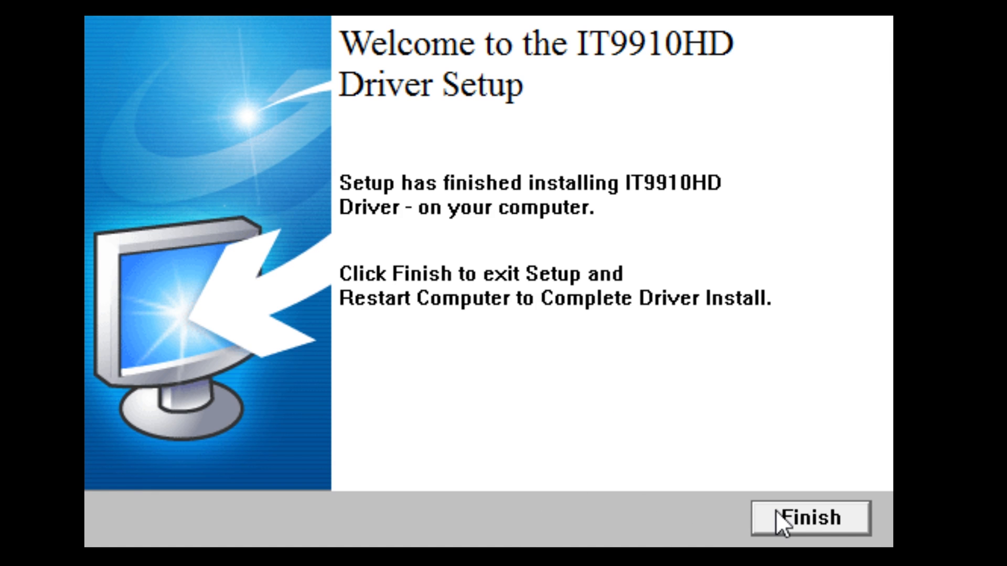
mouse_move(785, 526)
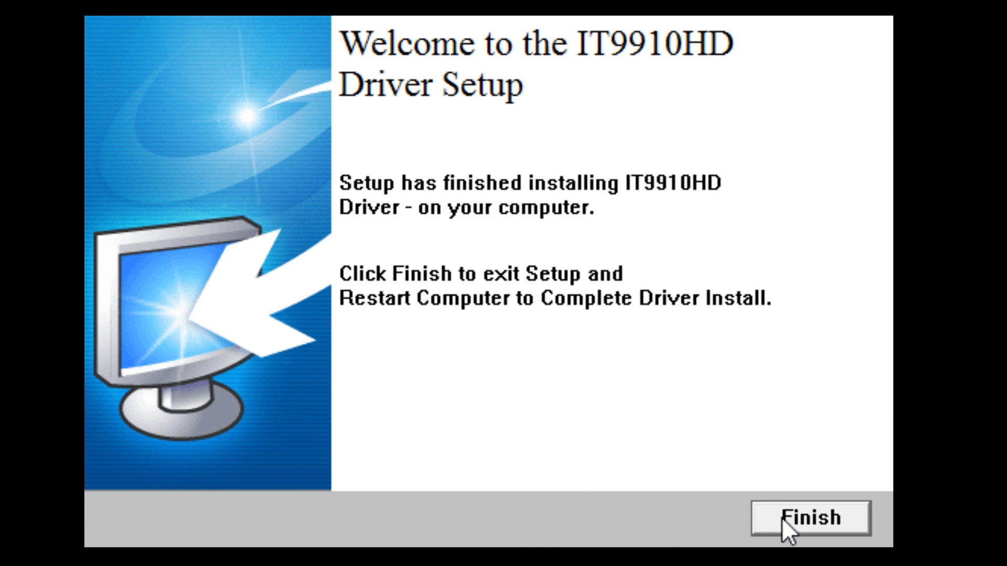
Finish the setup and select ezcap HD Device under Sound, video and game controllers
left_click(808, 518)
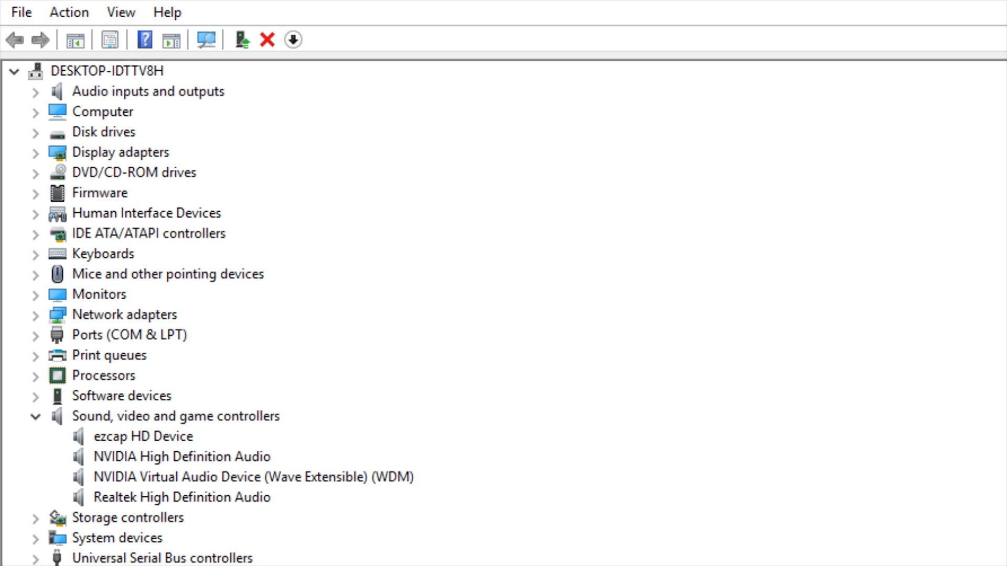
left_click(144, 436)
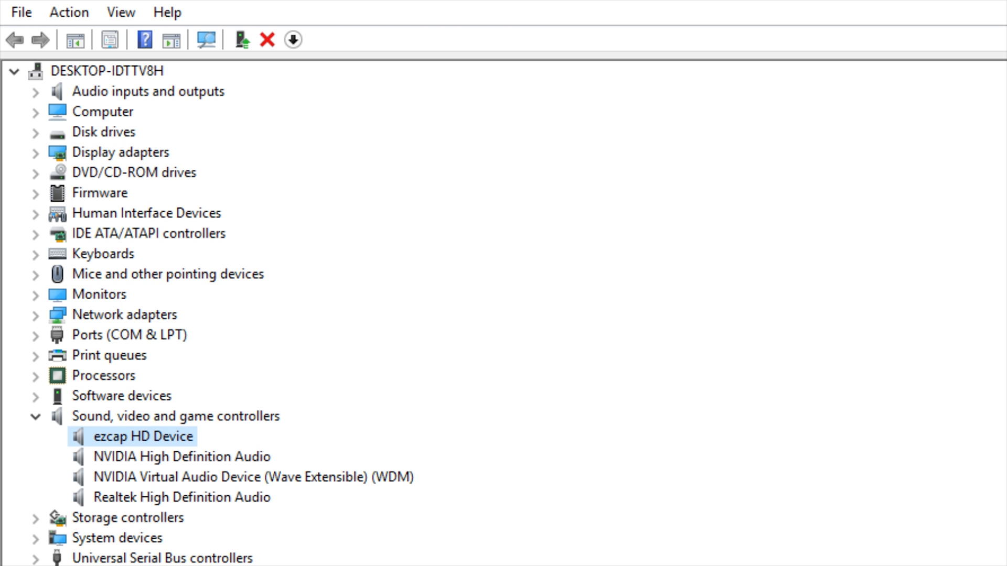
mouse_move(146, 442)
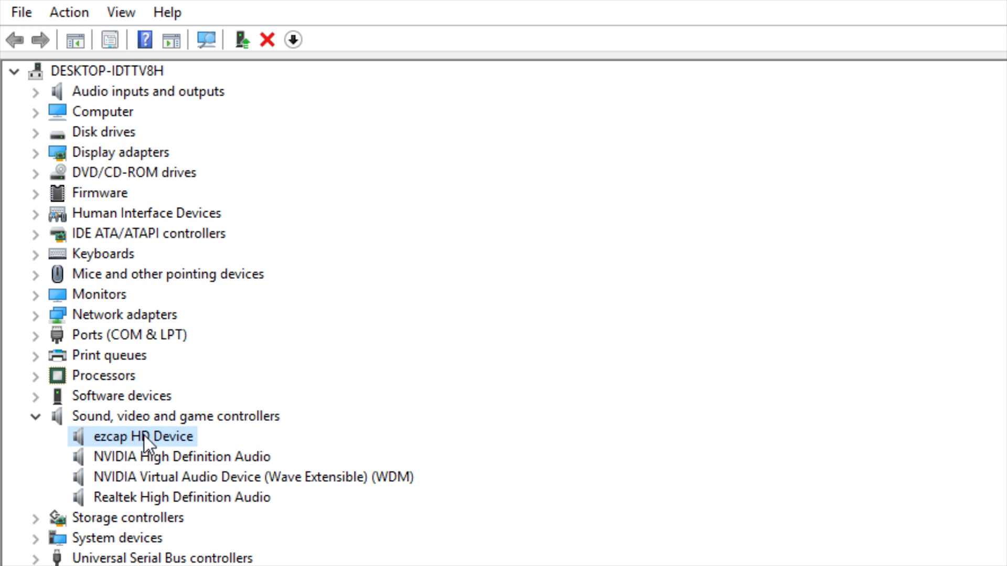
mouse_move(175, 476)
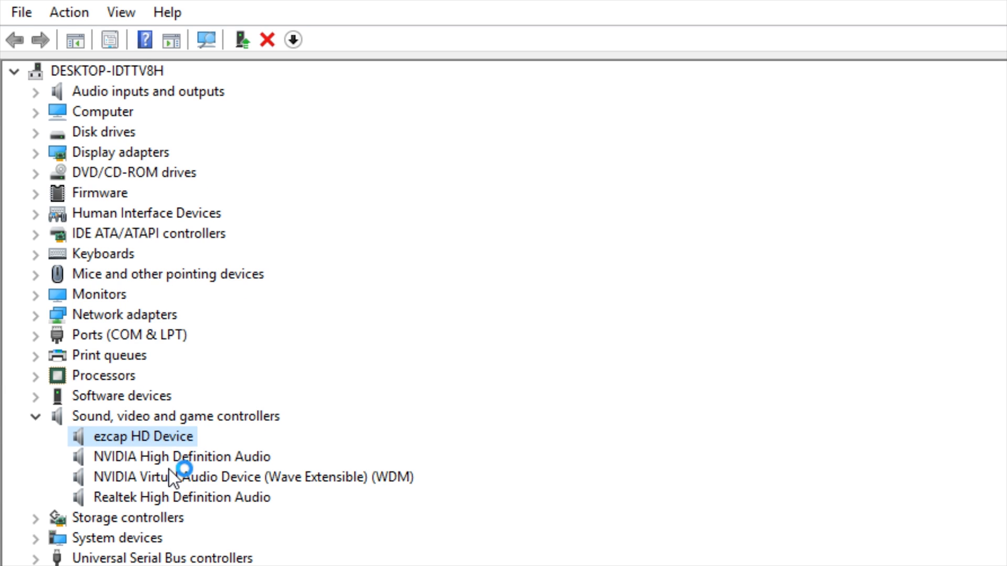
mouse_move(176, 462)
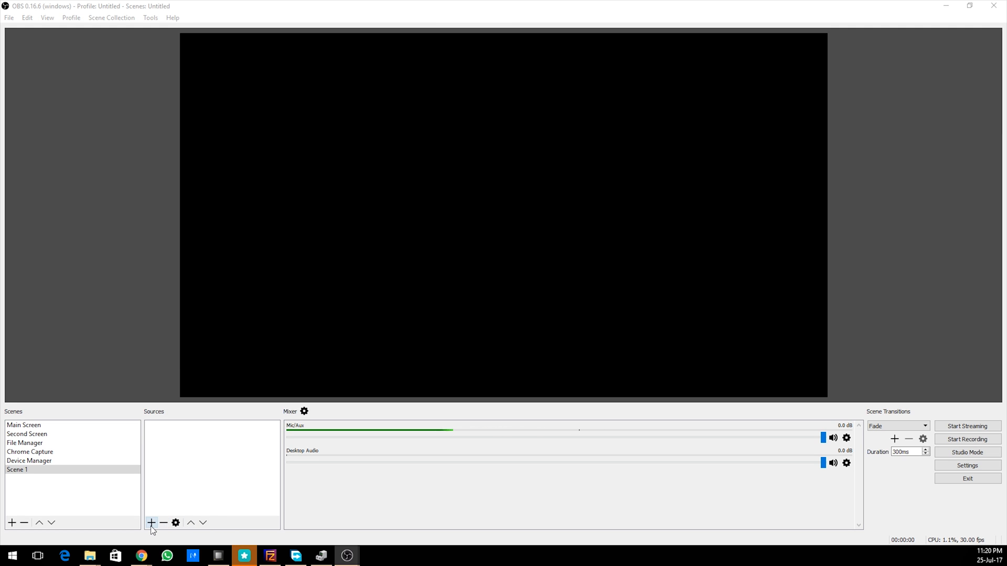
Add a Video Capture Device source using IT9910 Capture Filter (HD) and confirm its settings
left_click(151, 522)
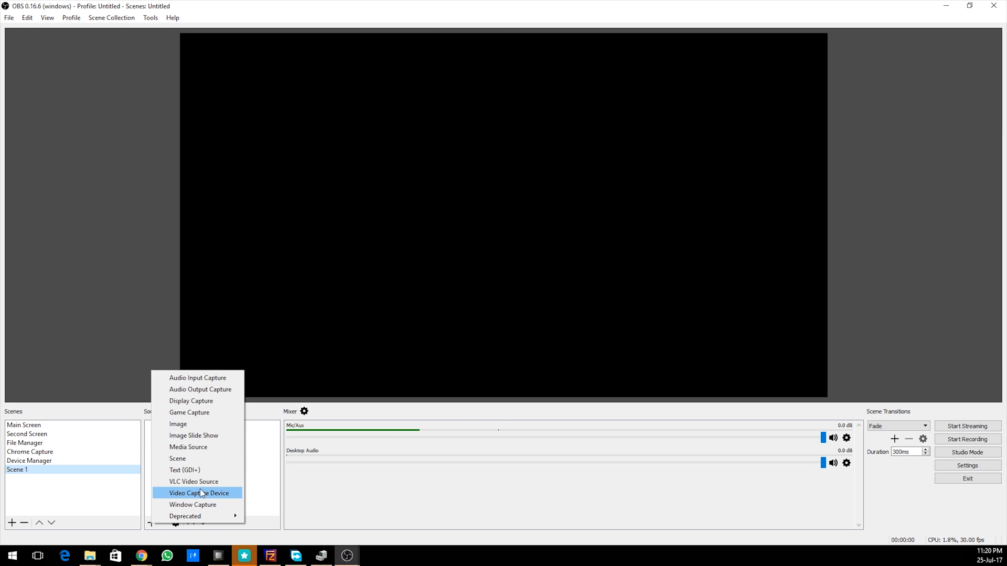
left_click(198, 493)
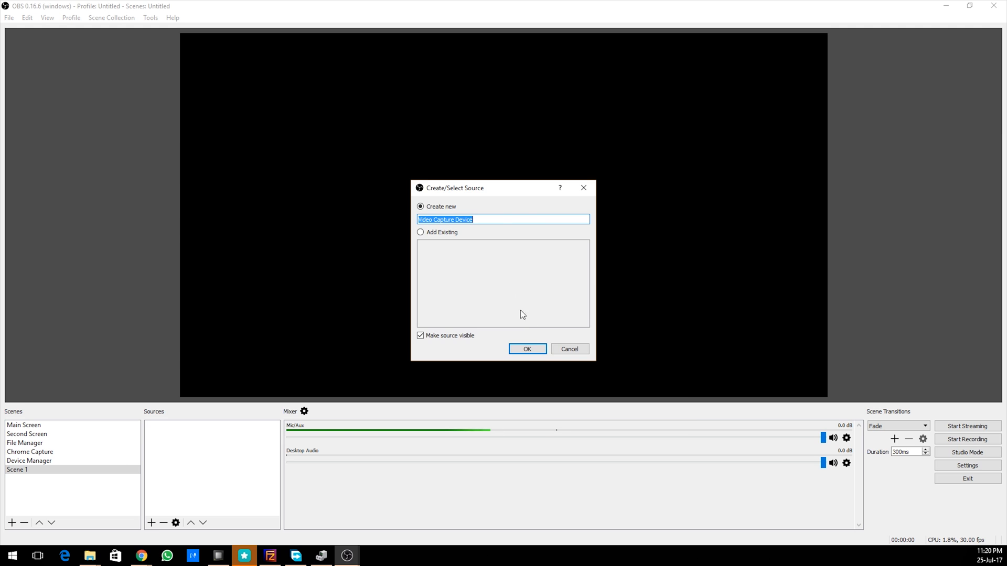
left_click(525, 349)
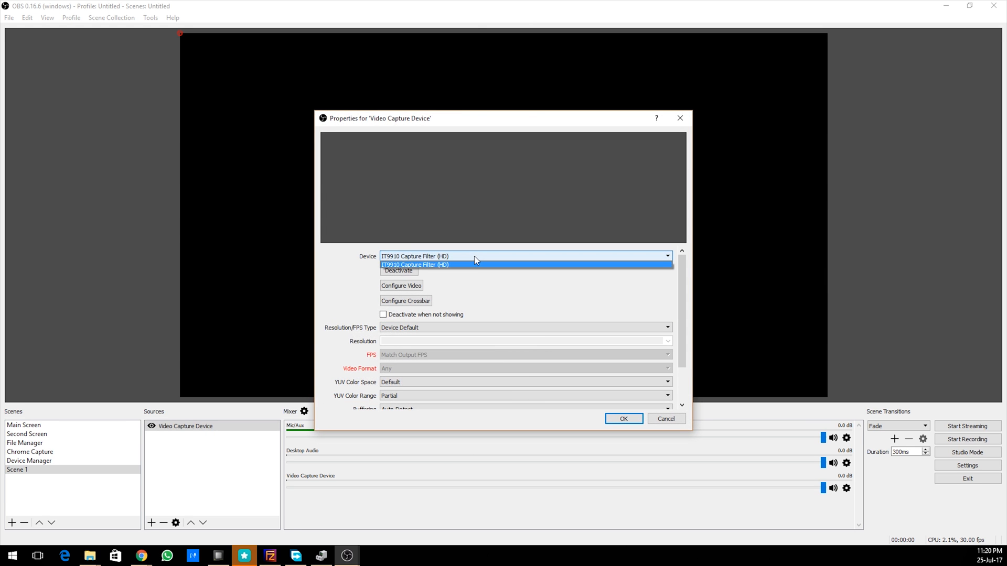
left_click(416, 264)
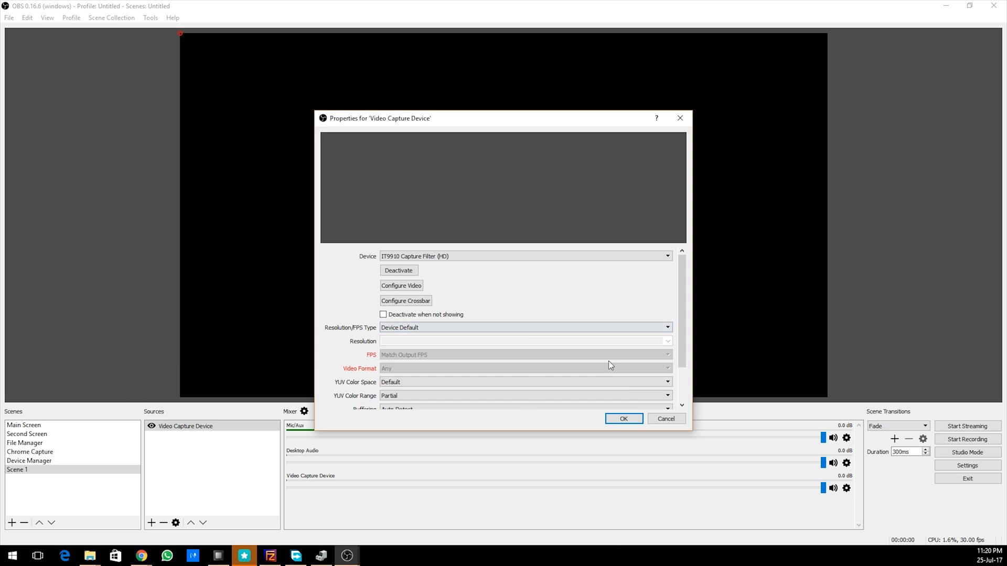
left_click(622, 418)
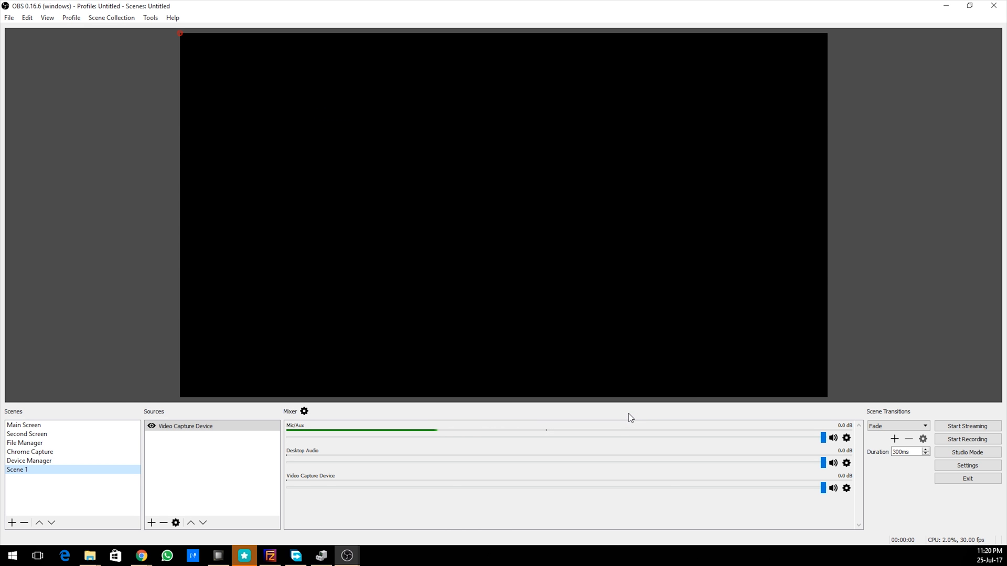